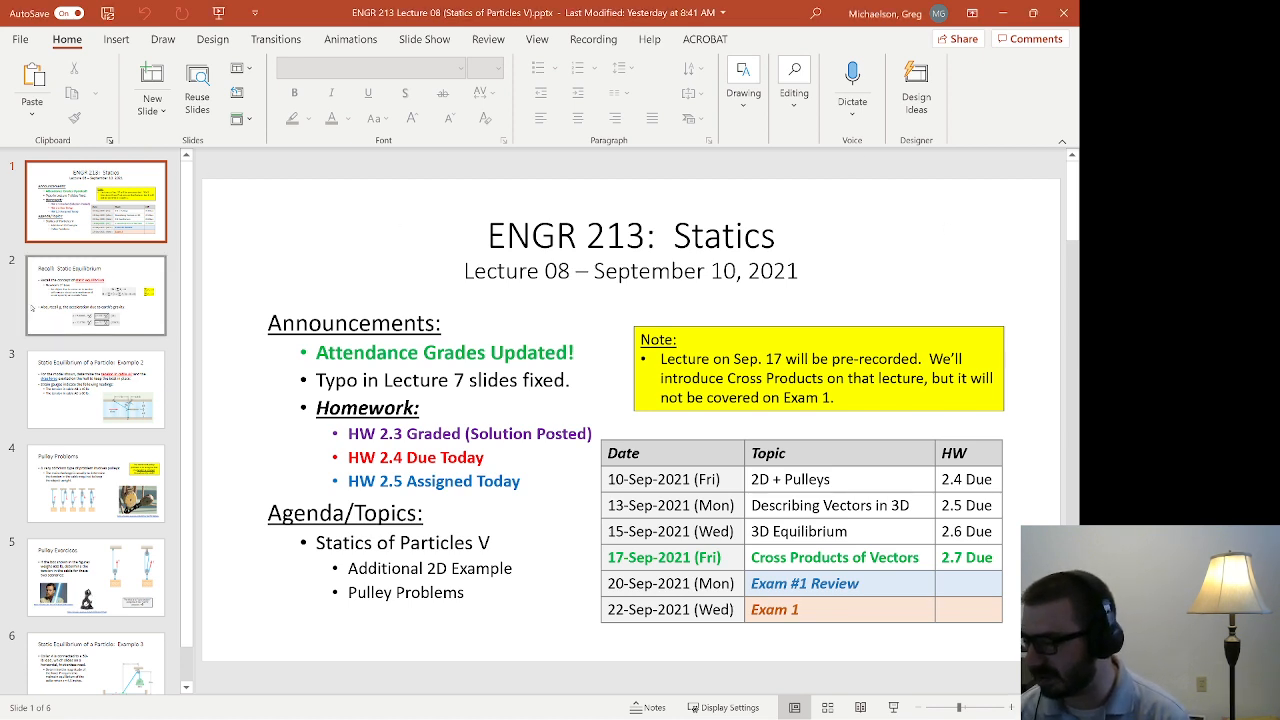
Show the Recall: Static Equilibrium slide on Newton's first law and gravity.
left_click(96, 294)
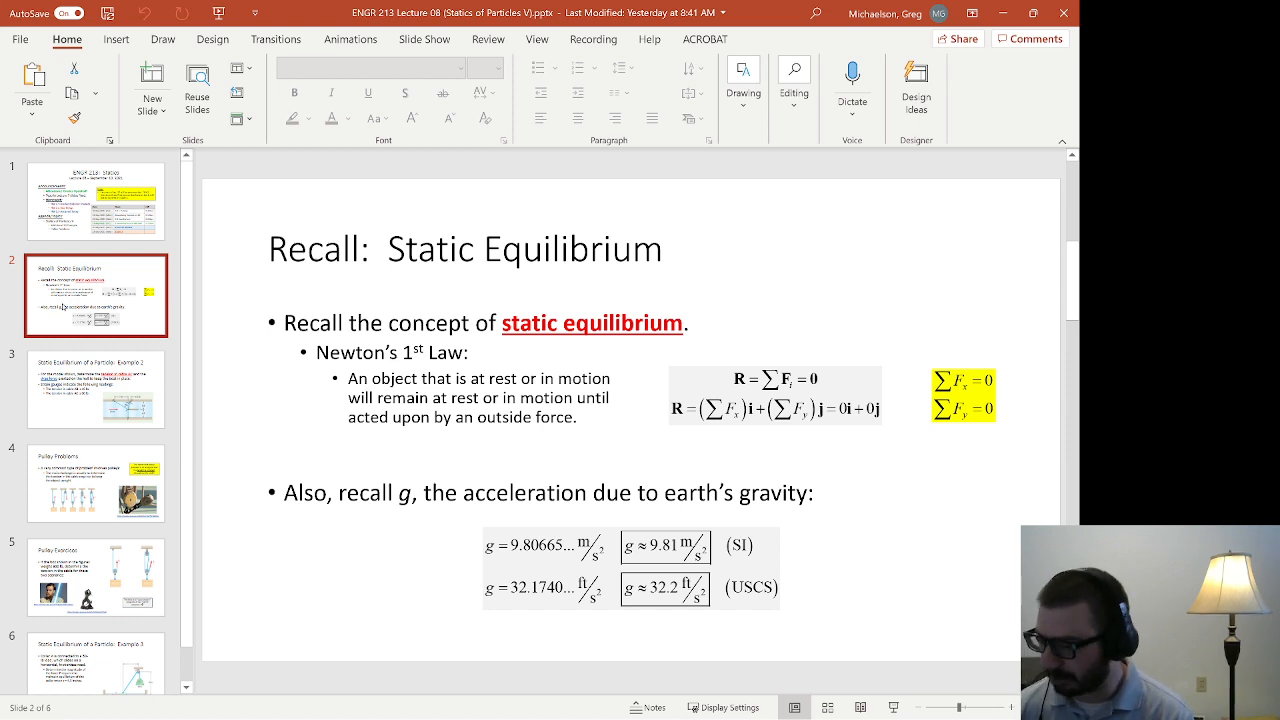
left_click(96, 388)
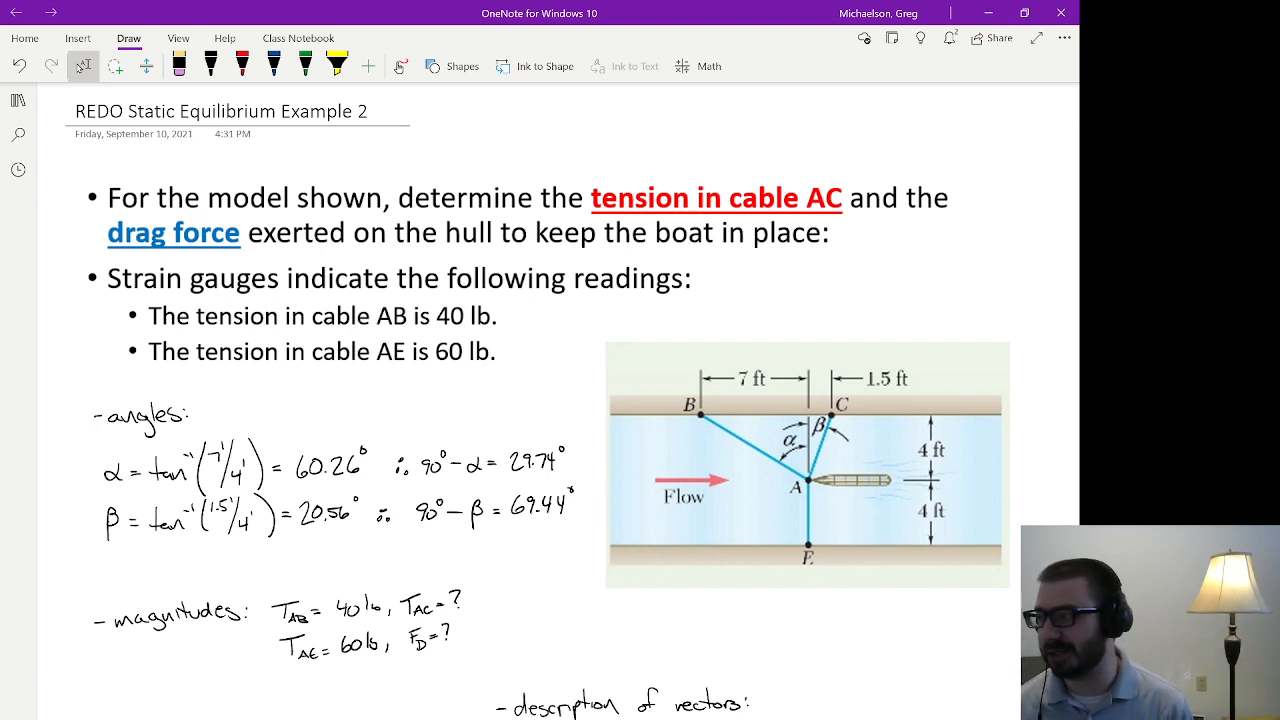
mouse_move(780, 150)
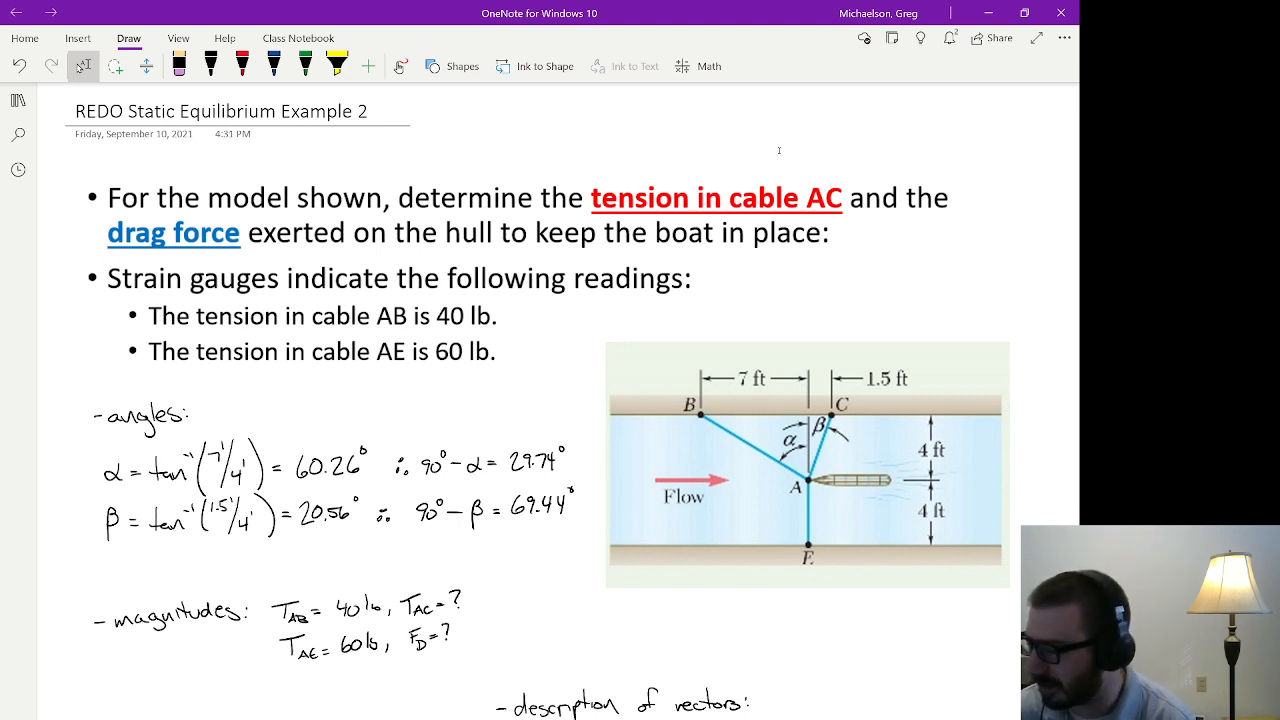
Select the yellow highlighter for boxing the T_AB, T_AC, T_AE and F_D magnitudes.
left_click(304, 66)
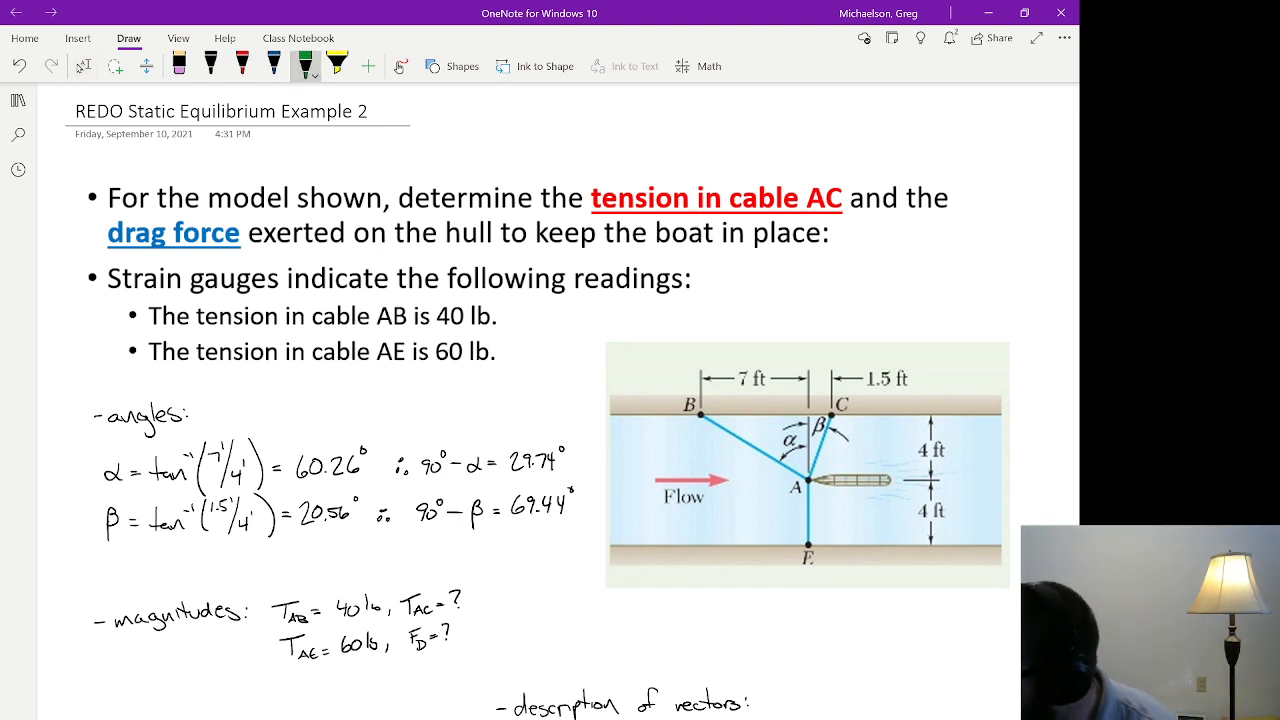
left_click(784, 430)
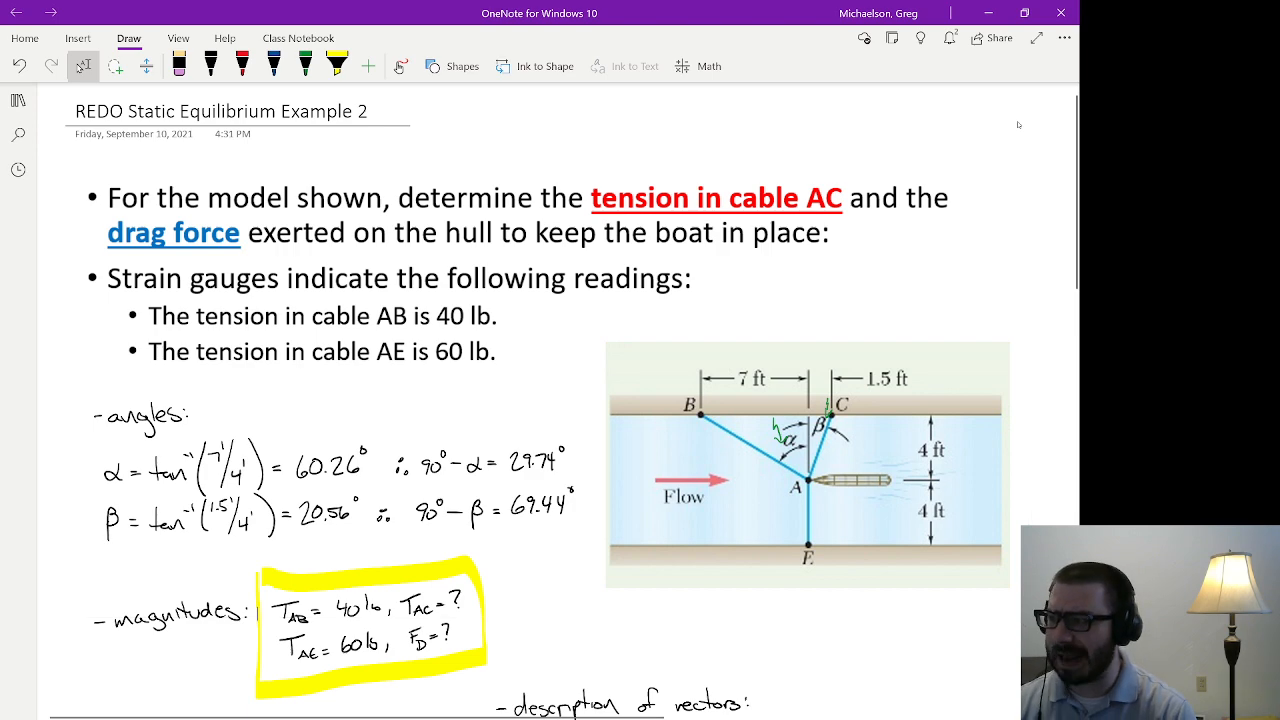
scroll("down", 3)
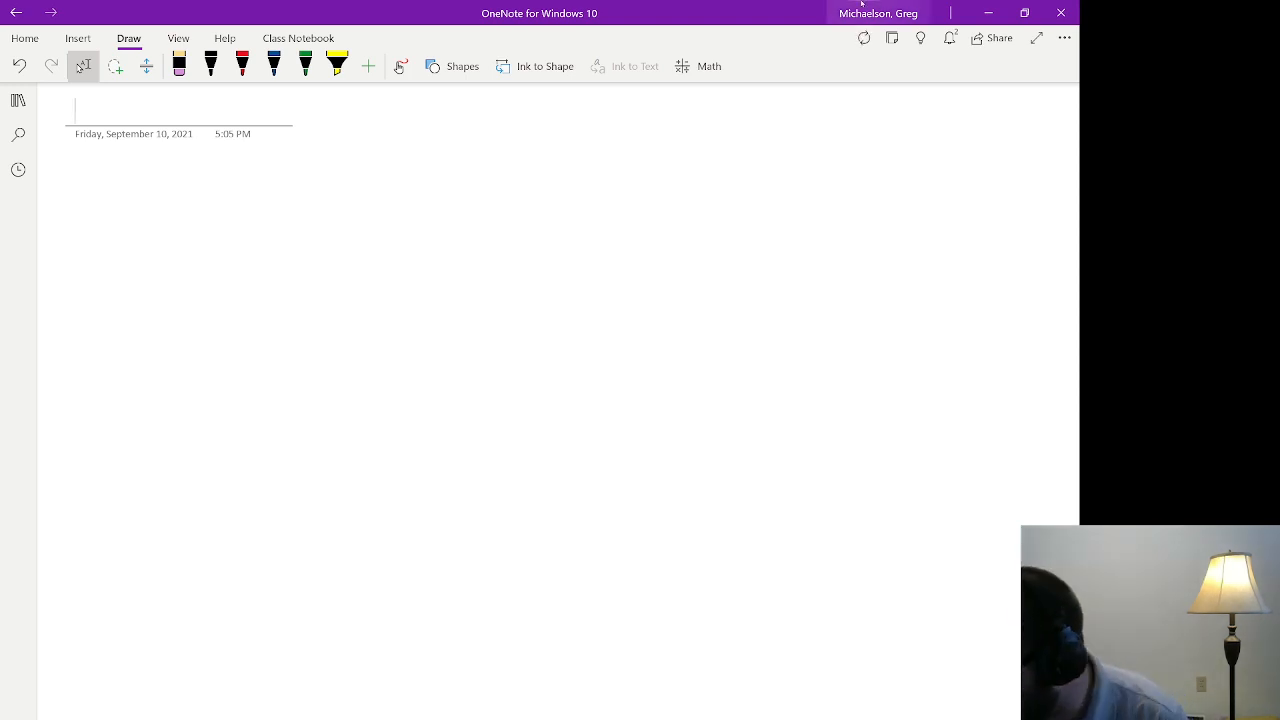
left_click(18, 100)
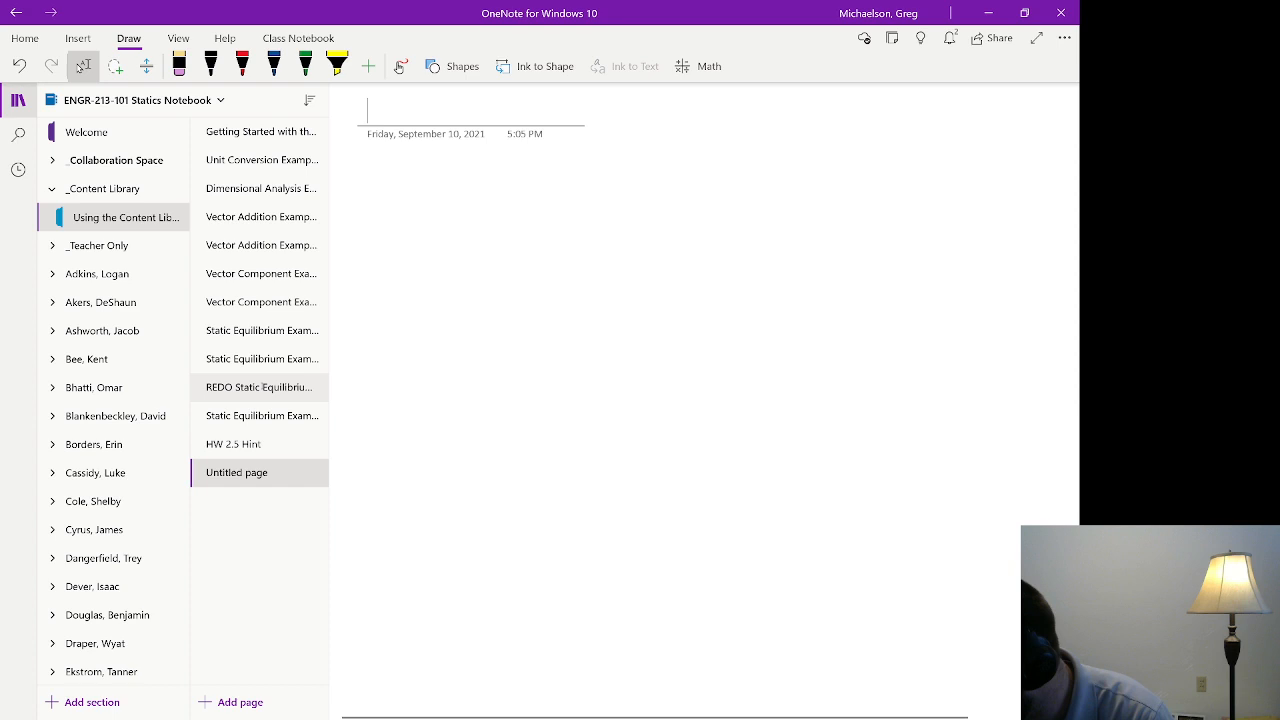
left_click(258, 388)
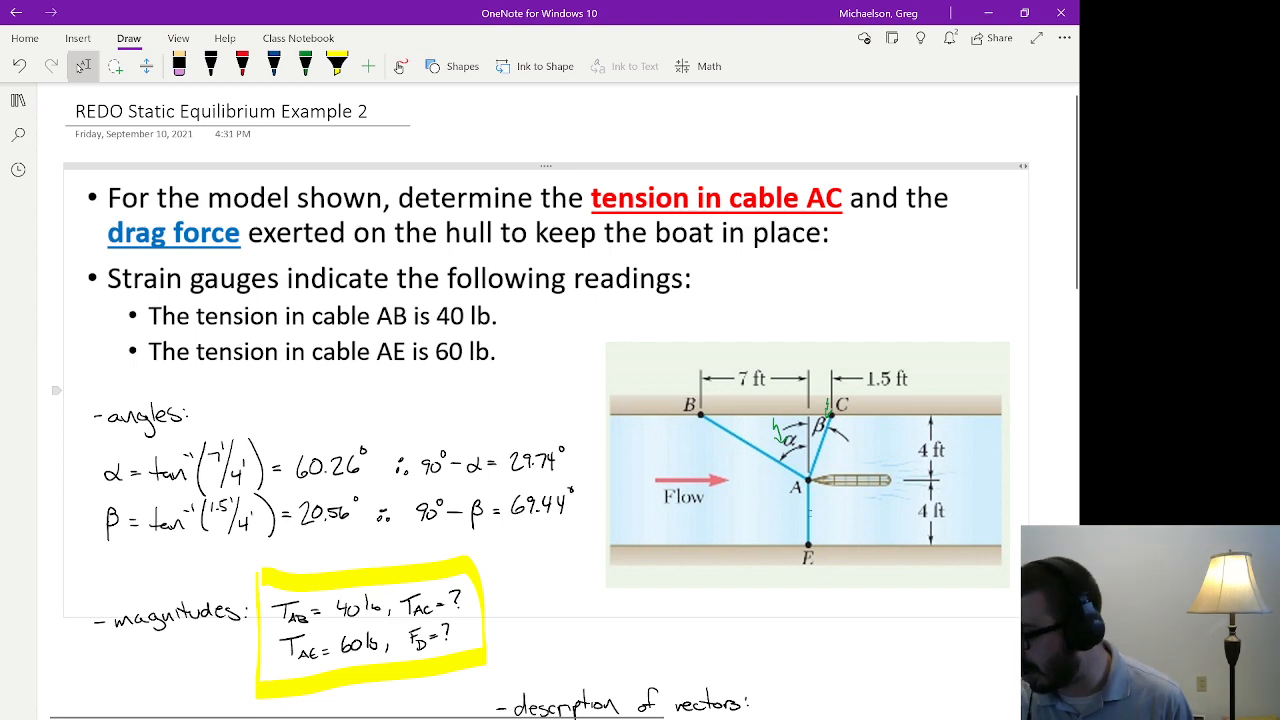
scroll("down", 3)
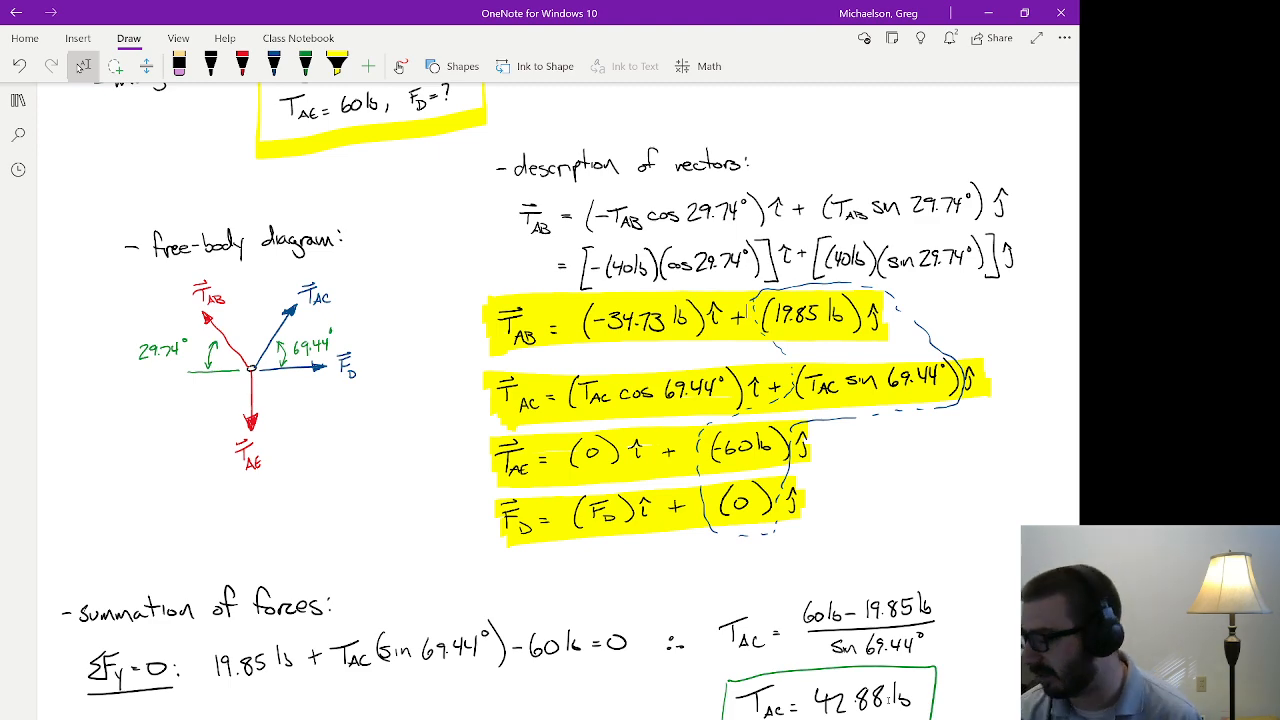
Scroll down the page through the force summation giving T_AC = 42.88 lb.
scroll("down", 3)
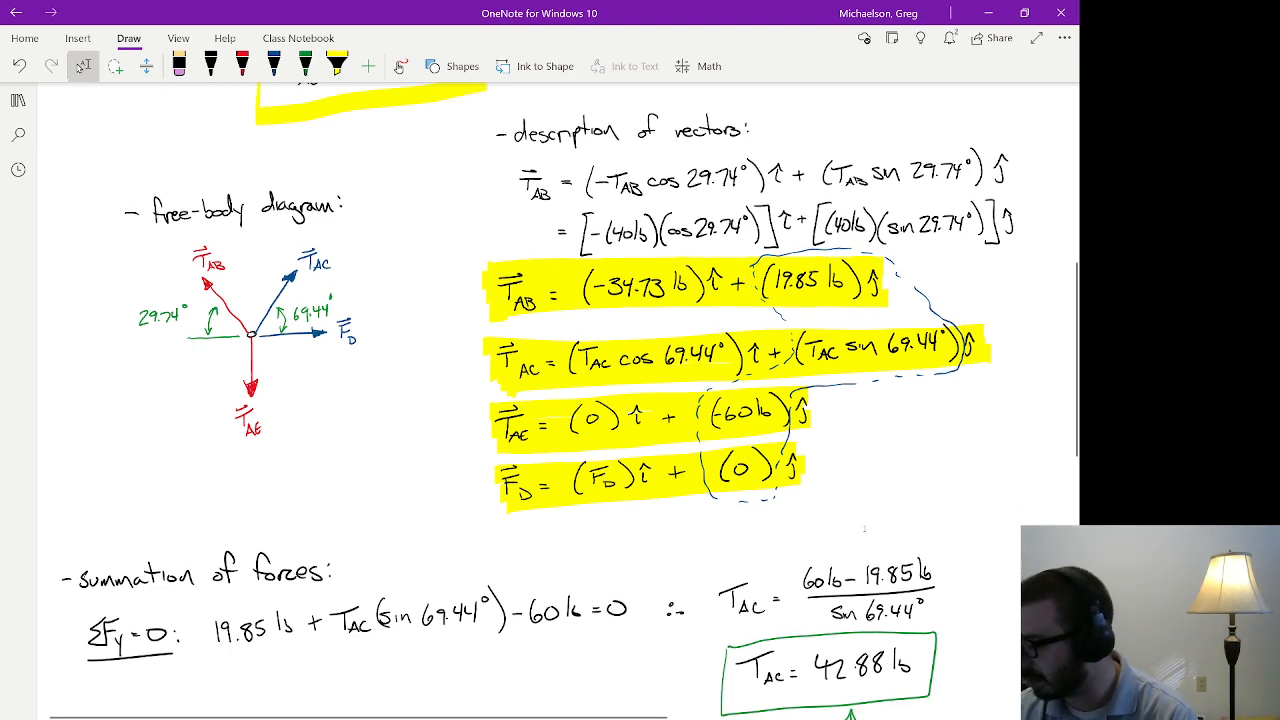
scroll("down", 3)
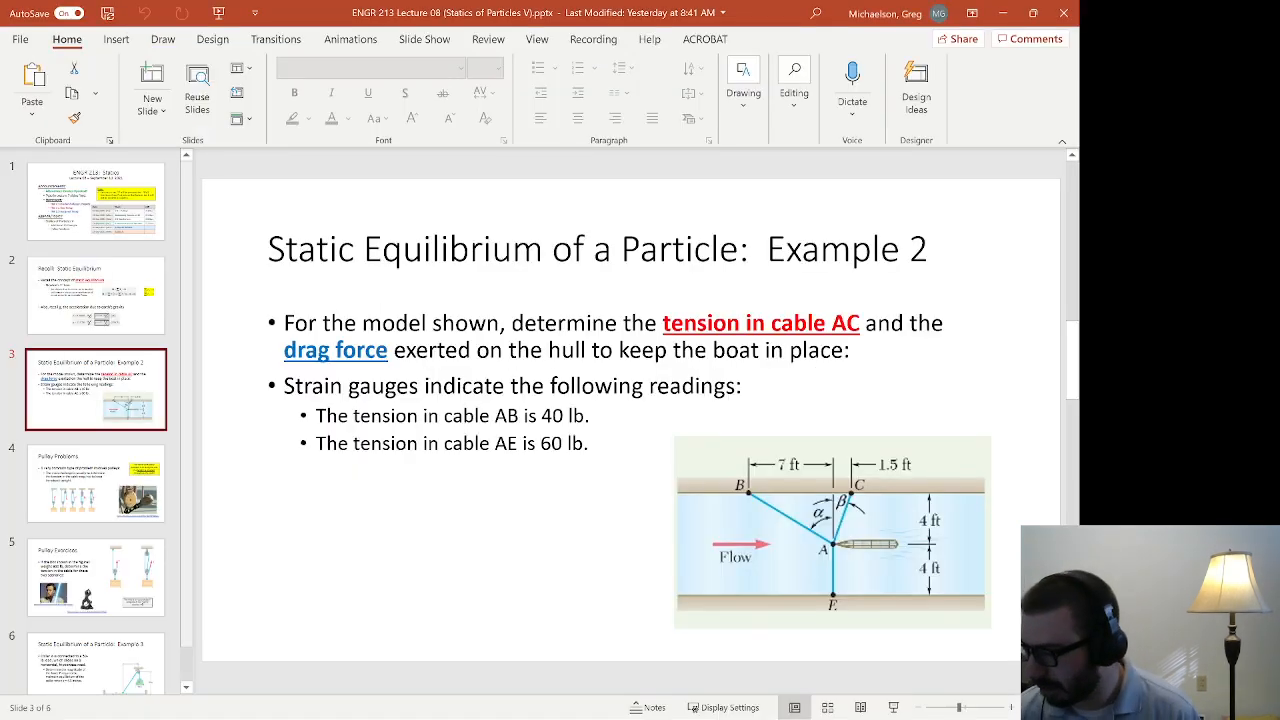
Show the Pulley Problems slide on constant cable tension.
left_click(212, 40)
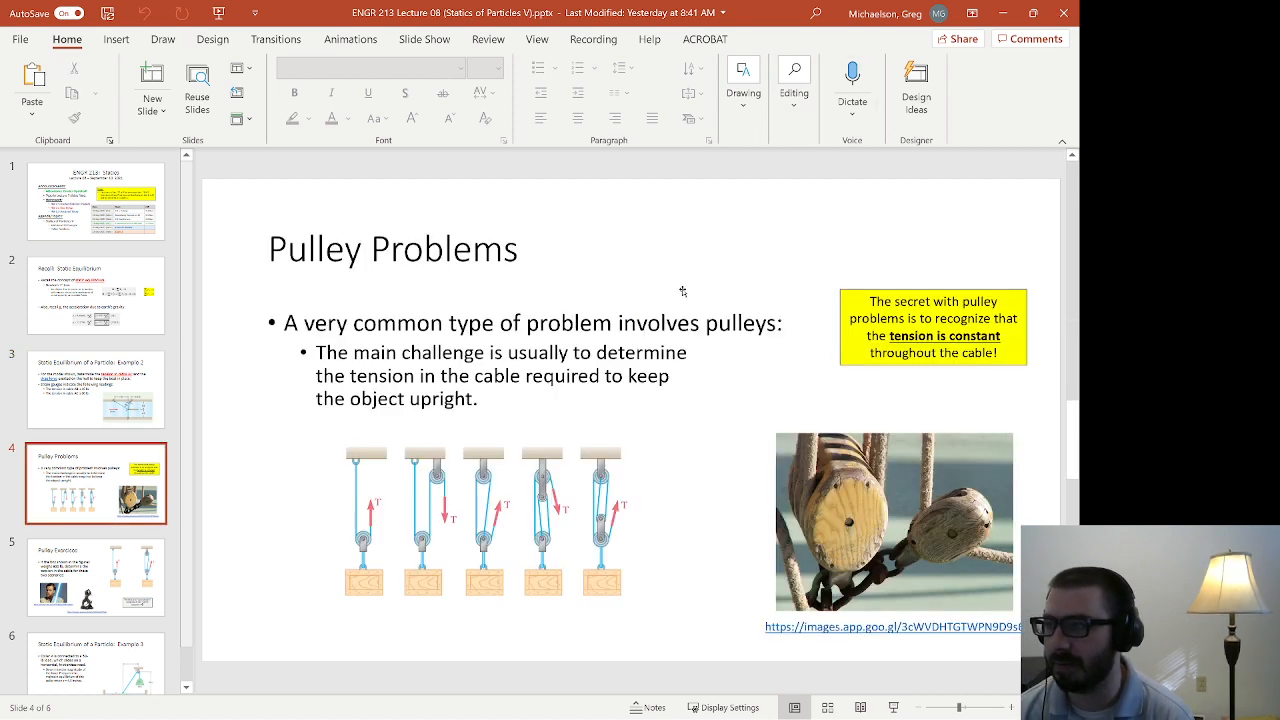
mouse_move(684, 292)
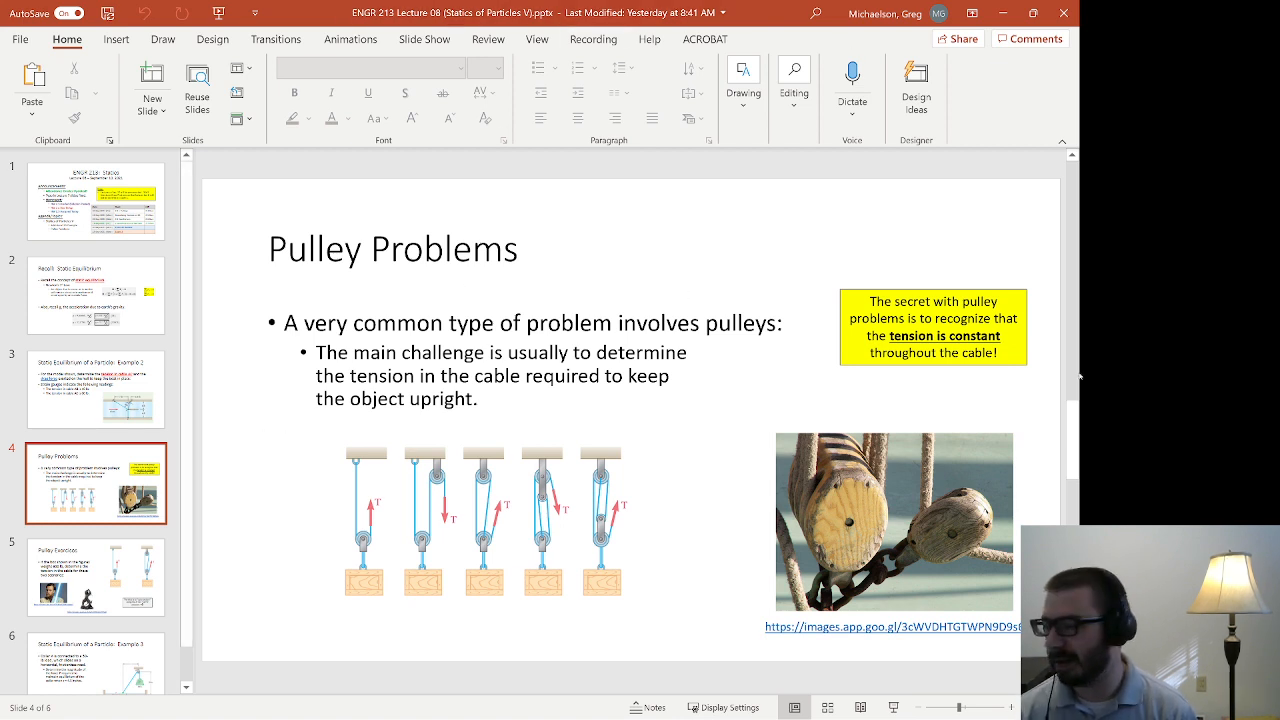
Show the Pulley Exercises slide about the 600 lb box.
left_click(96, 576)
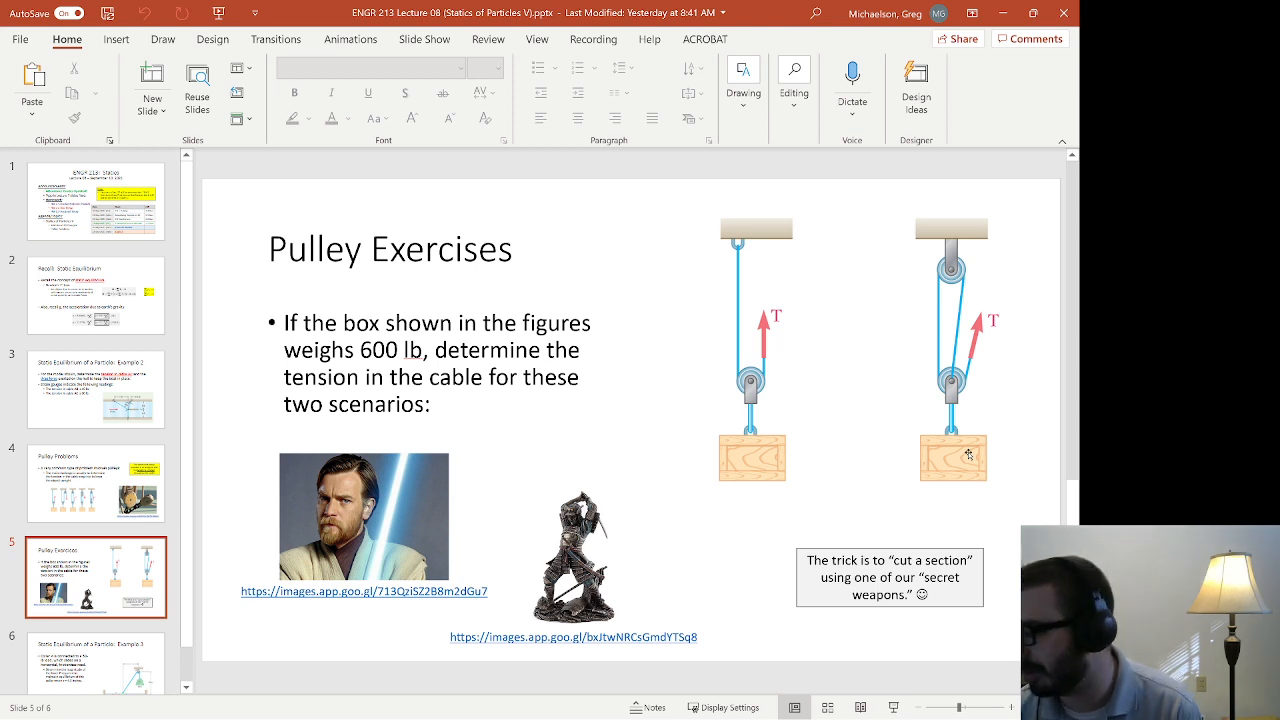
Ink the 600 lb weight, section cuts, and tensions T = 300 lb and T = 200 lb on the pulley figures.
left_click(164, 40)
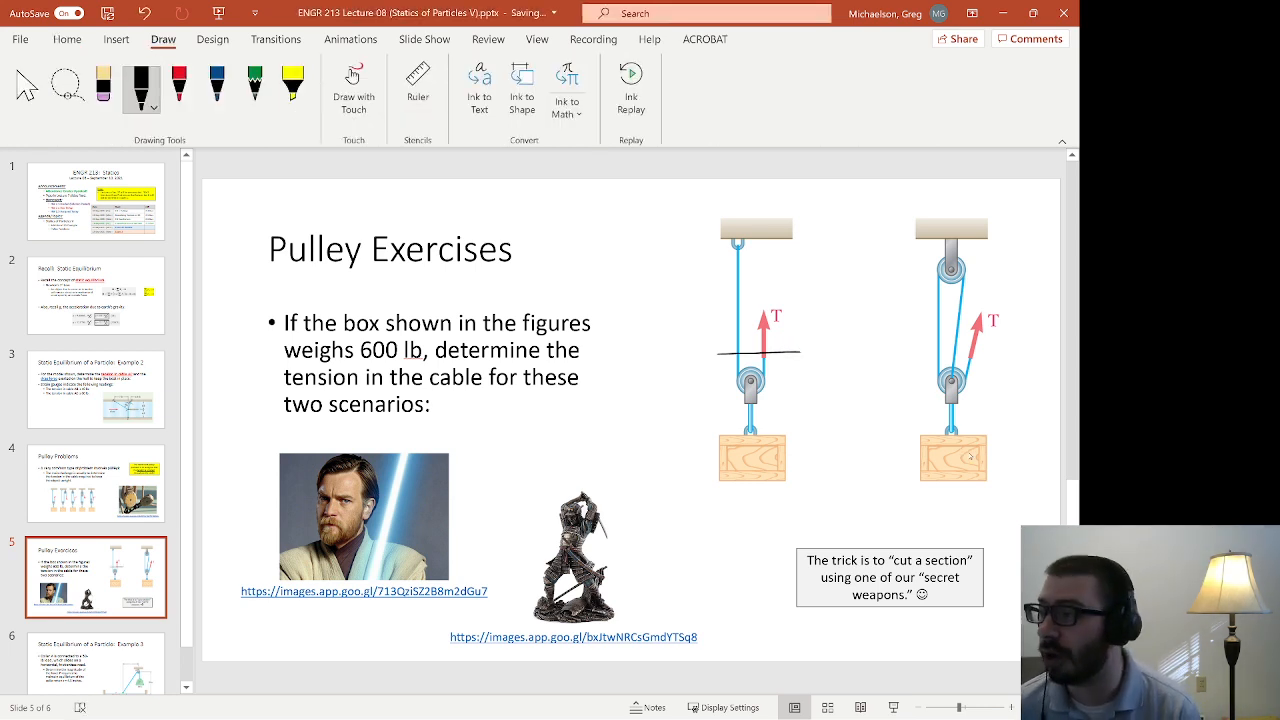
left_click_drag(744, 480, 752, 504)
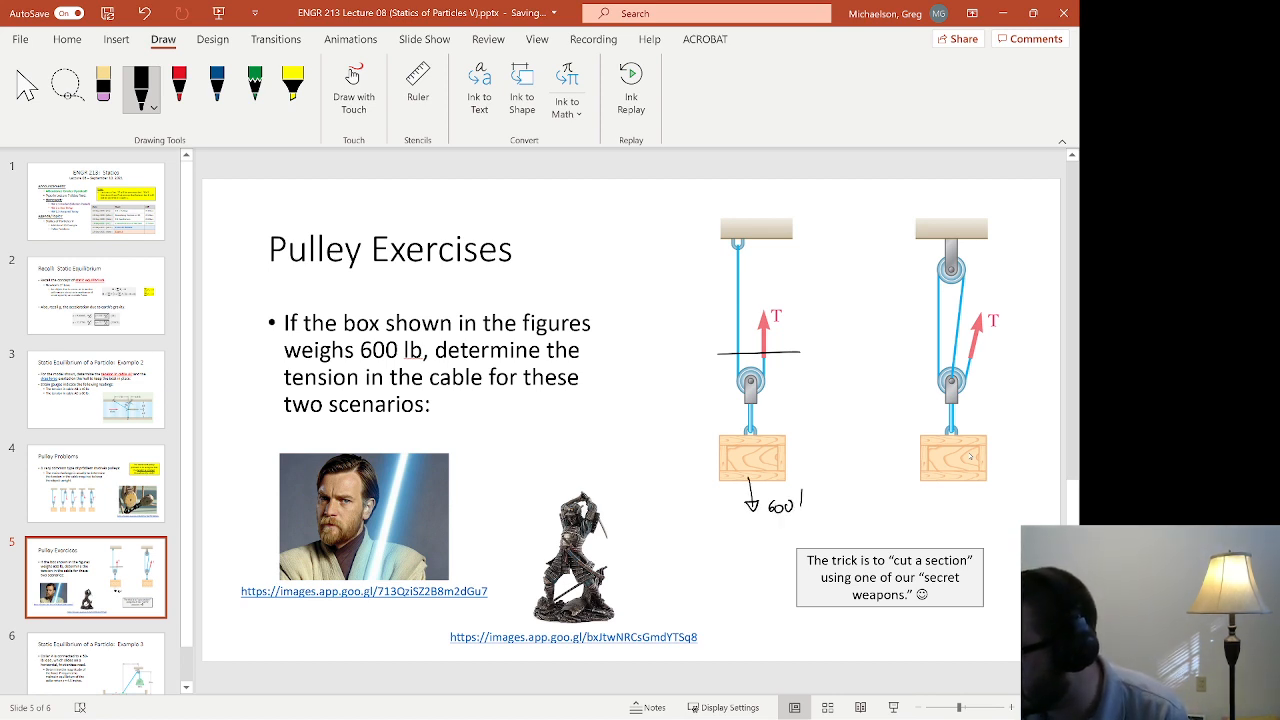
left_click_drag(784, 310, 820, 300)
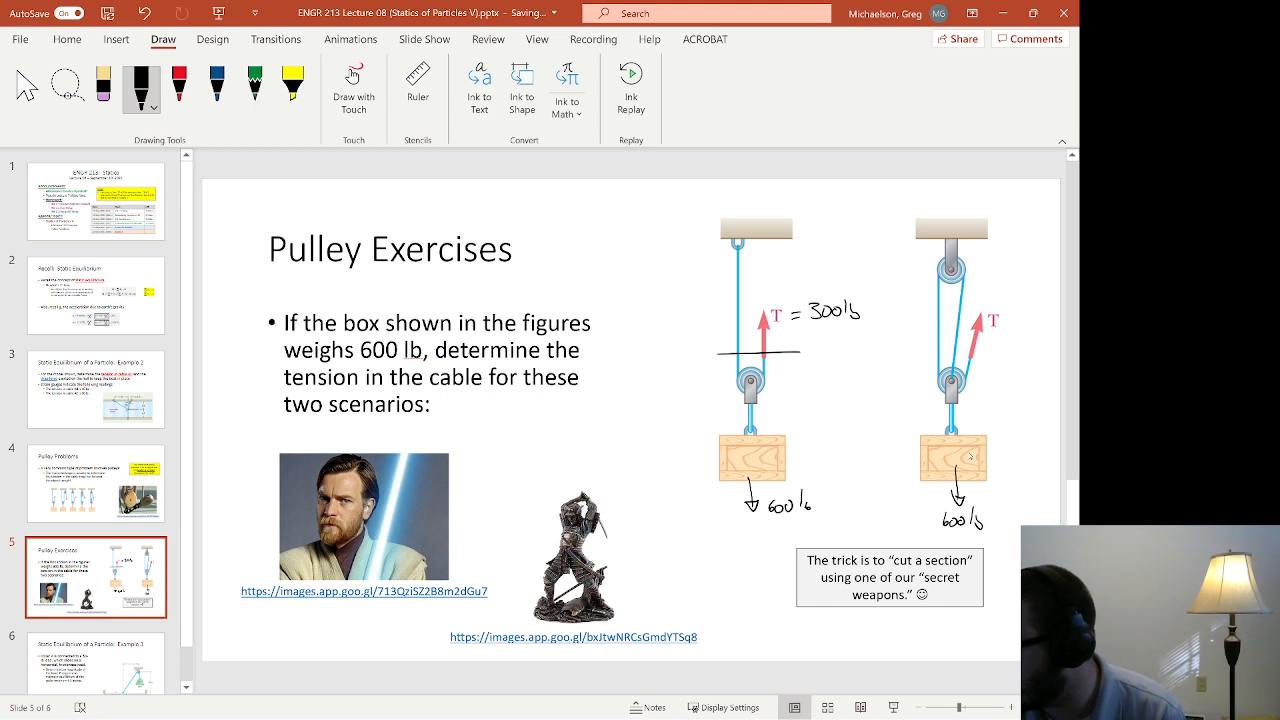
left_click_drag(910, 360, 1020, 356)
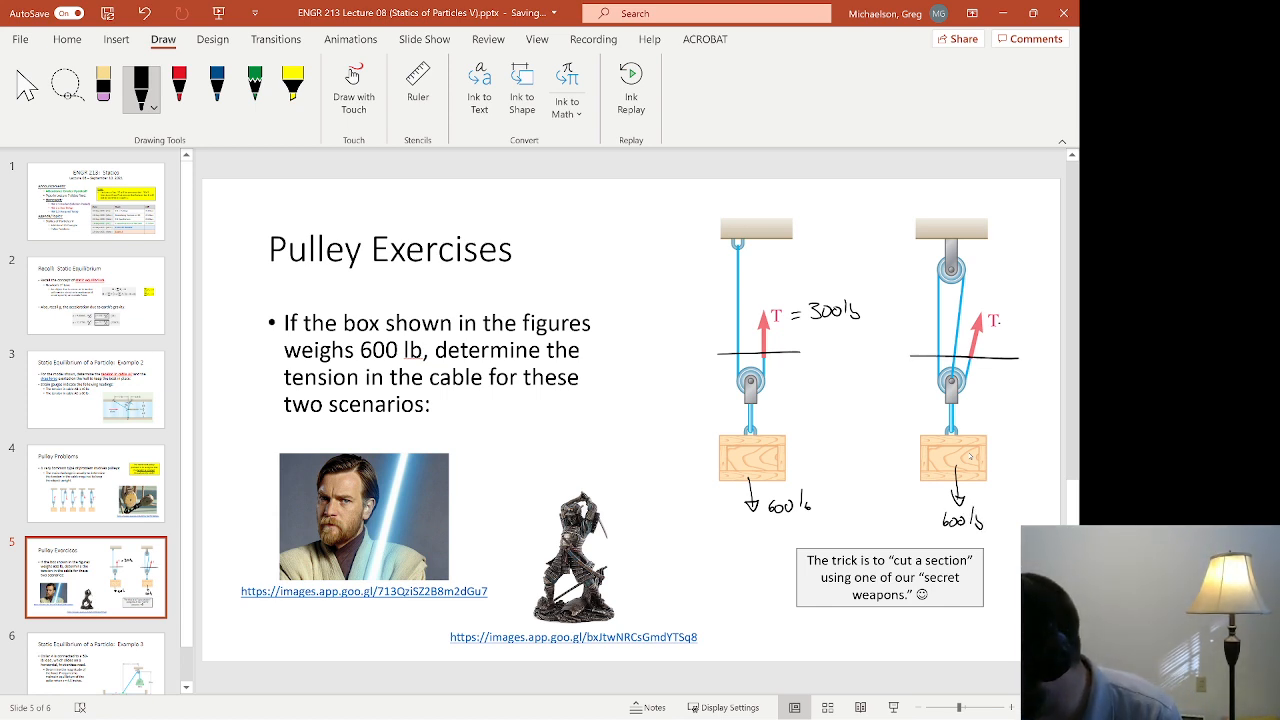
type("= 200lb")
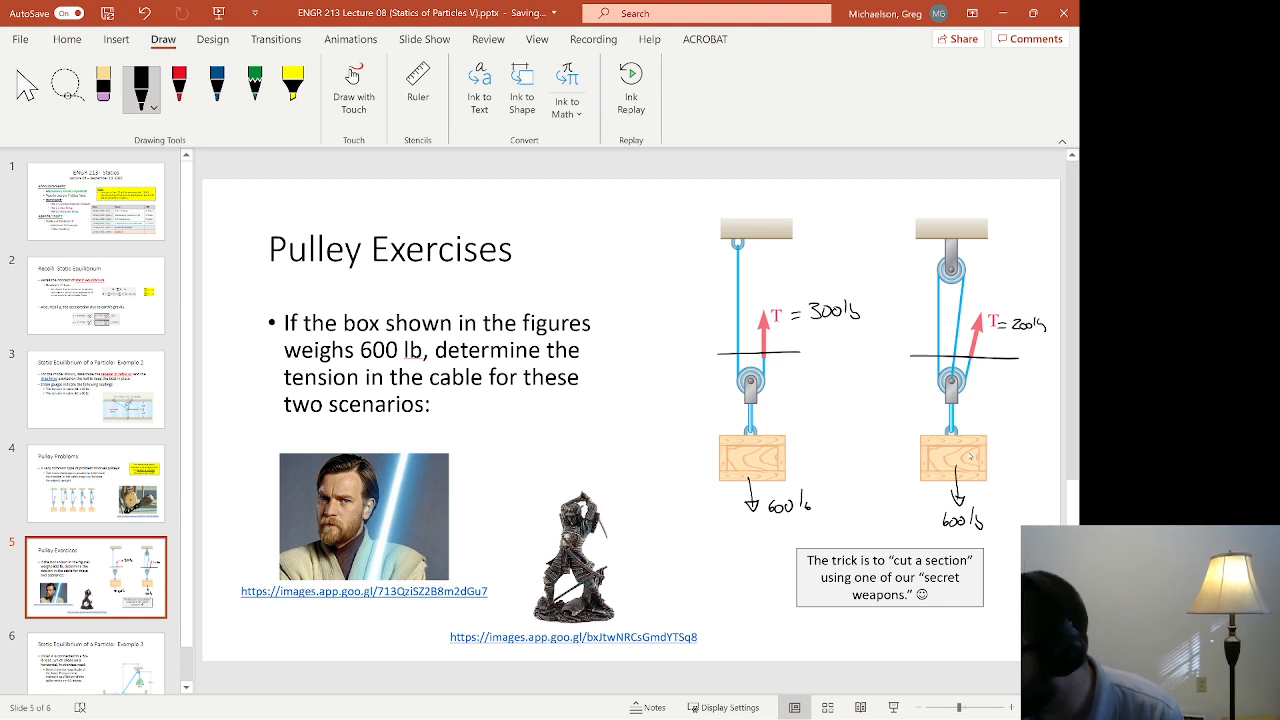